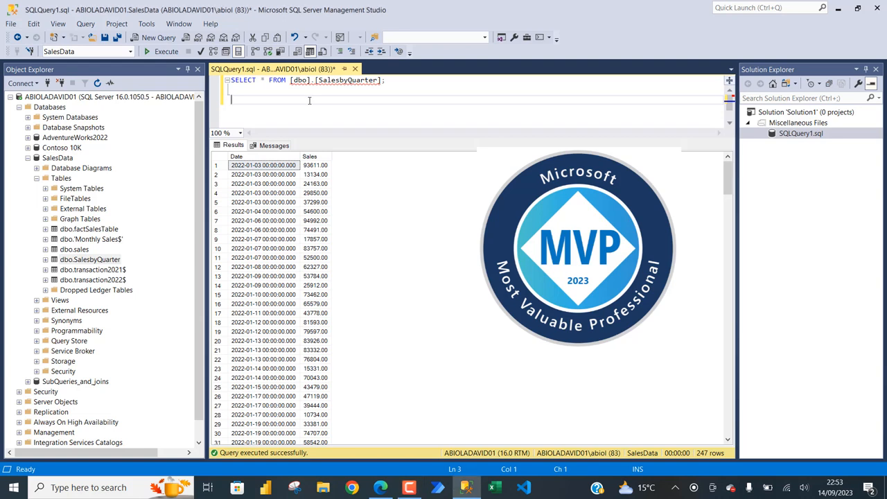
{"action": "mouse_move", "coordinate": [347, 79]}
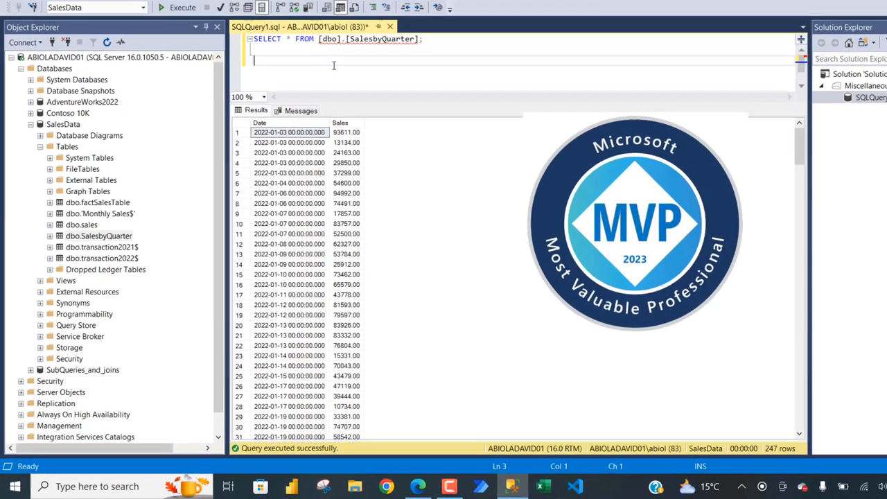
- Type SELECT * FROM [dbo].[SalesbyQuarter] WHERE (DATEPART(MONTH, DATE), accepting IntelliSense
{"action": "type", "text": "SE"}
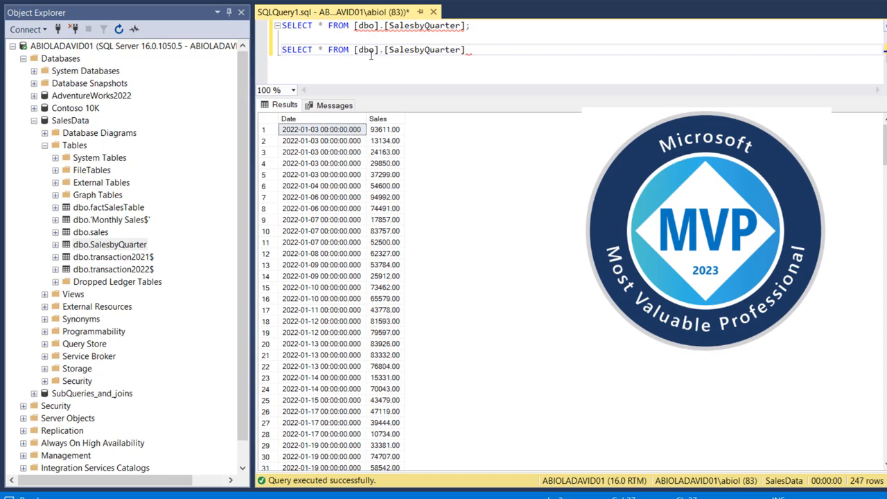
{"action": "type", "text": "WHERE"}
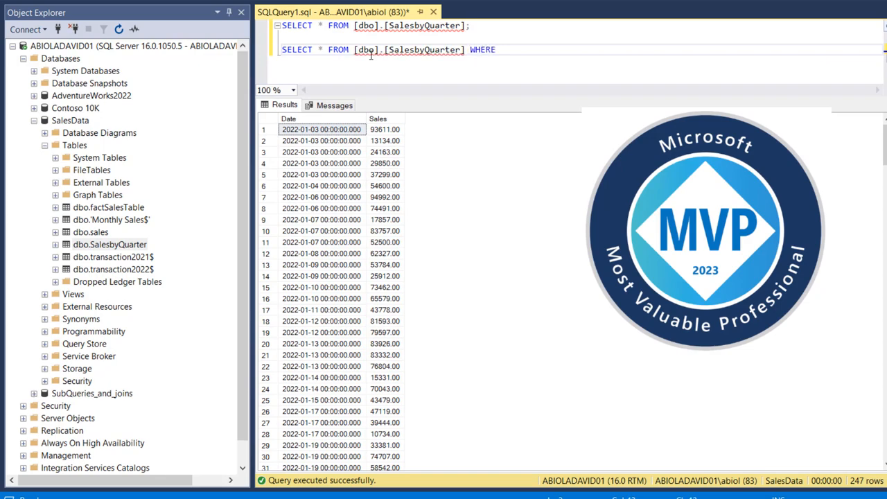
{"action": "type", "text": "("}
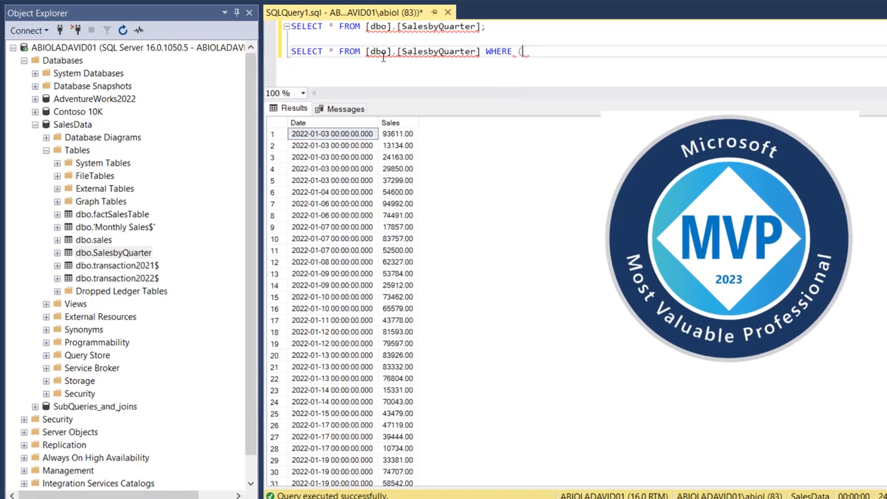
{"action": "type", "text": "DATEPART"}
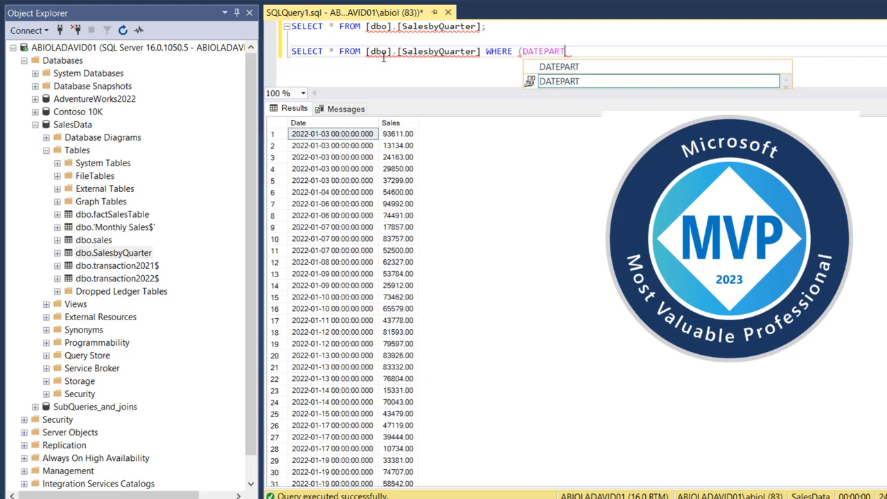
{"action": "type", "text": "(MON"}
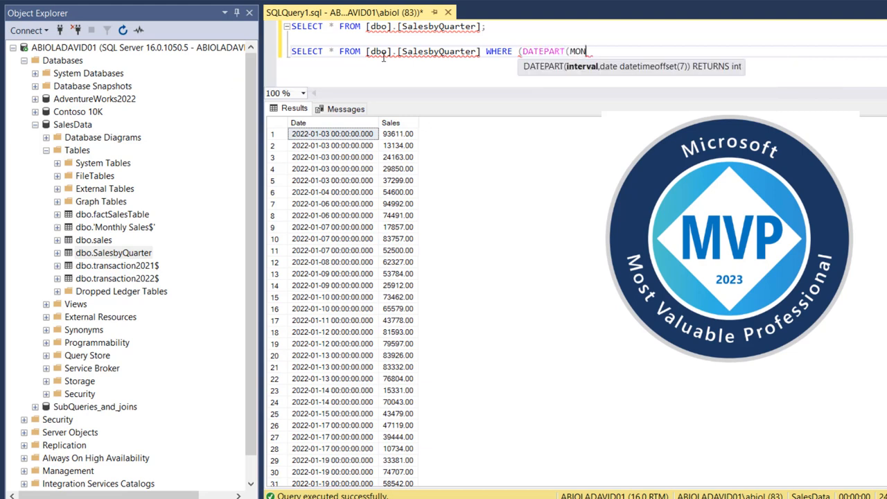
{"action": "type", "text": "TH, DATE"}
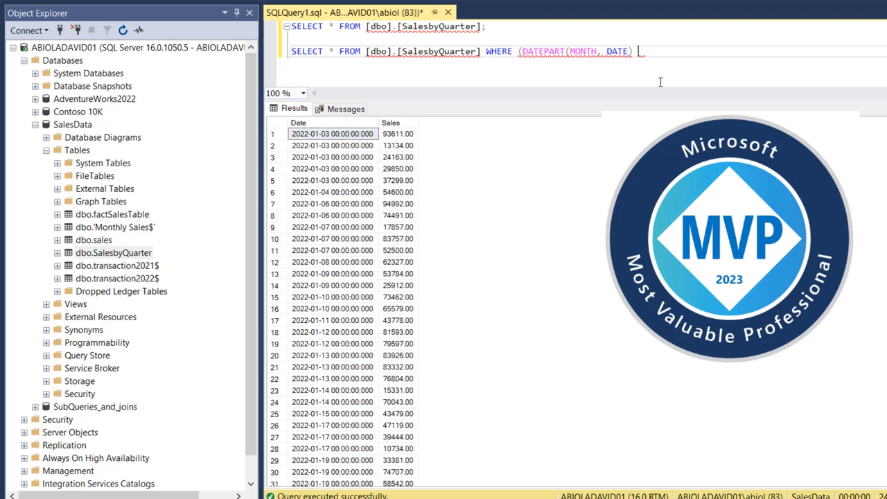
- Finish the filter as (DATEPART(MONTH, DATE) % 12 +2)/3 IN (1,2)
{"action": "type", "text": "%"}
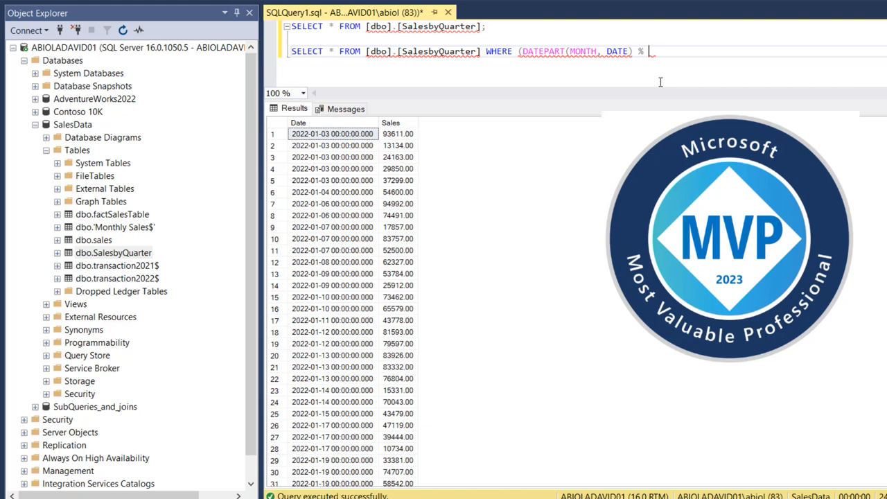
{"action": "type", "text": "12"}
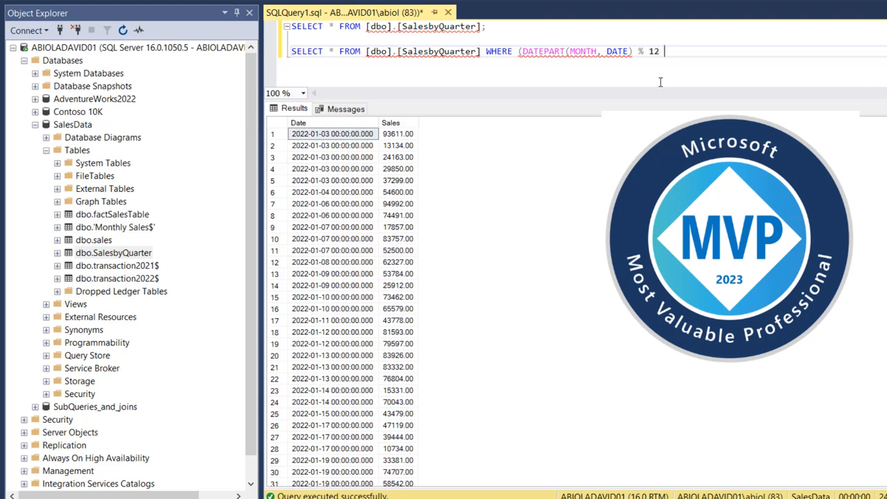
{"action": "type", "text": "+2"}
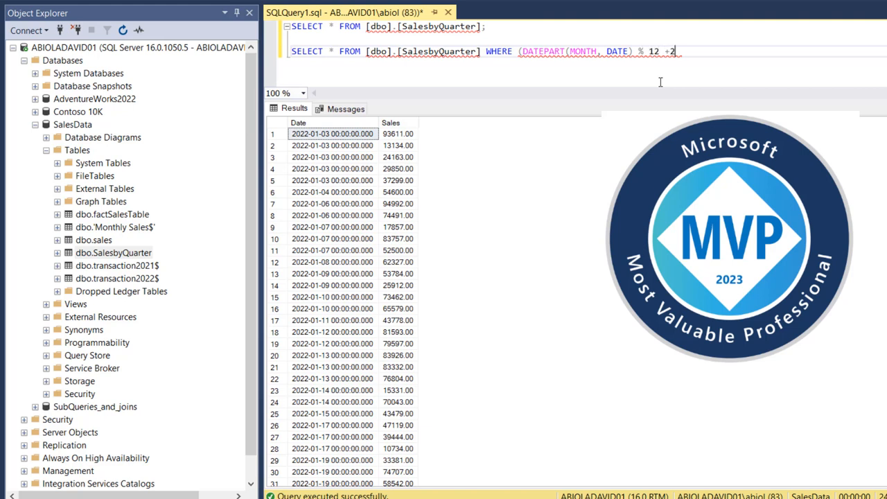
{"action": "type", "text": ")"}
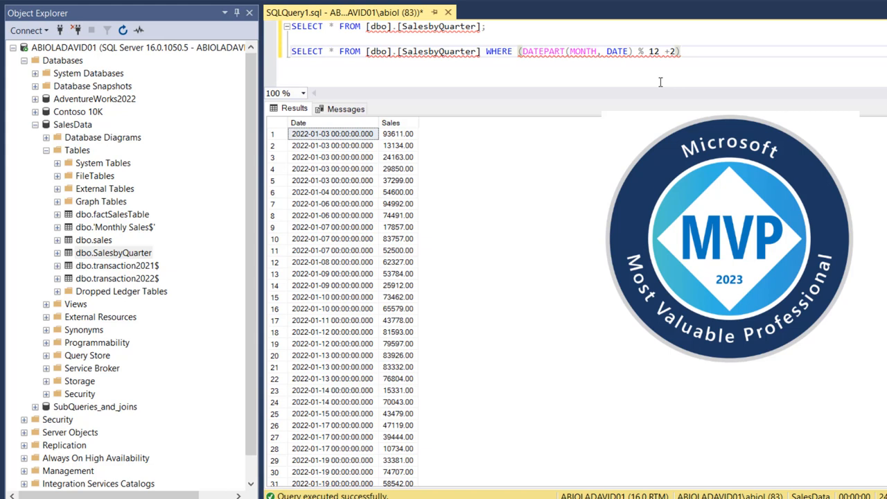
{"action": "type", "text": "/3"}
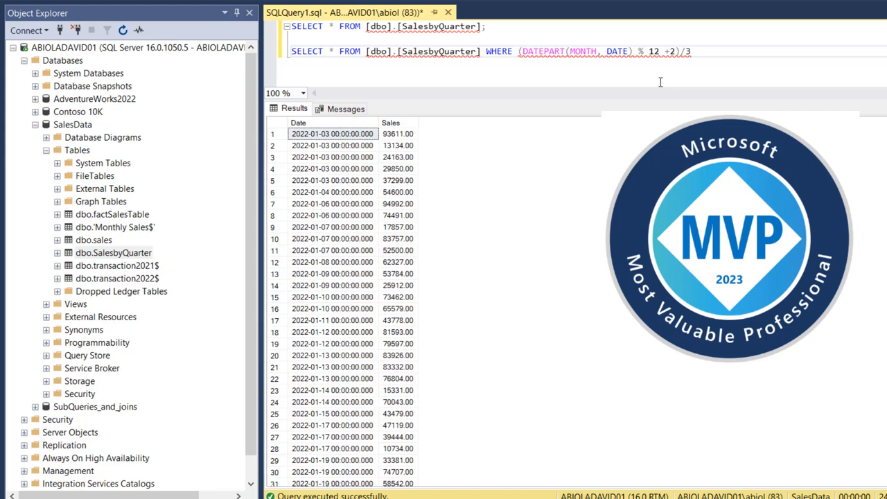
{"action": "type", "text": "IN"}
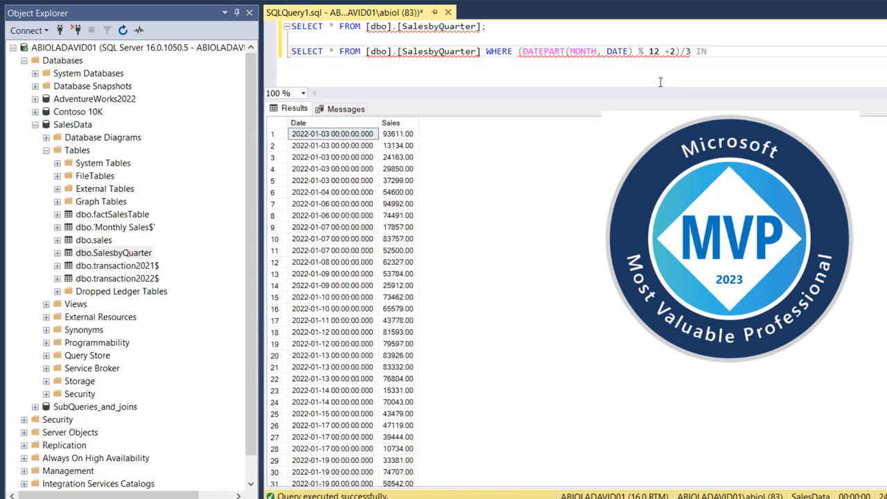
{"action": "type", "text": "("}
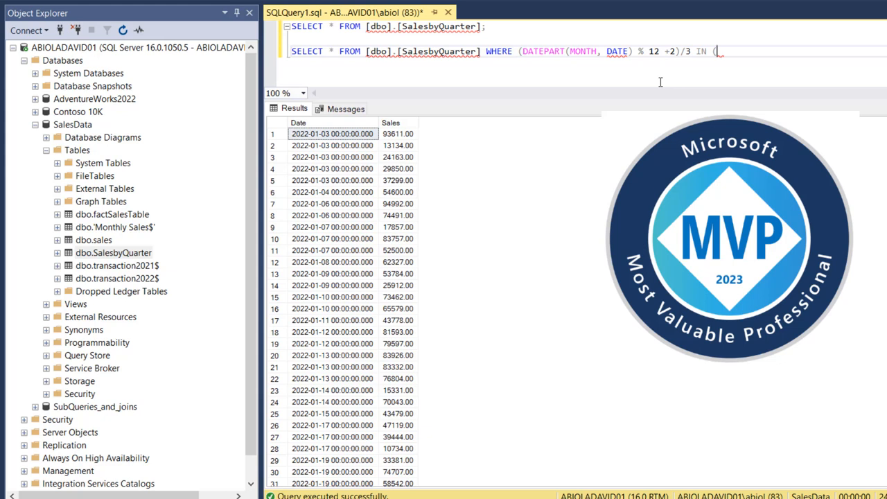
{"action": "type", "text": "1,2"}
{"action": "type", "text": "O"}
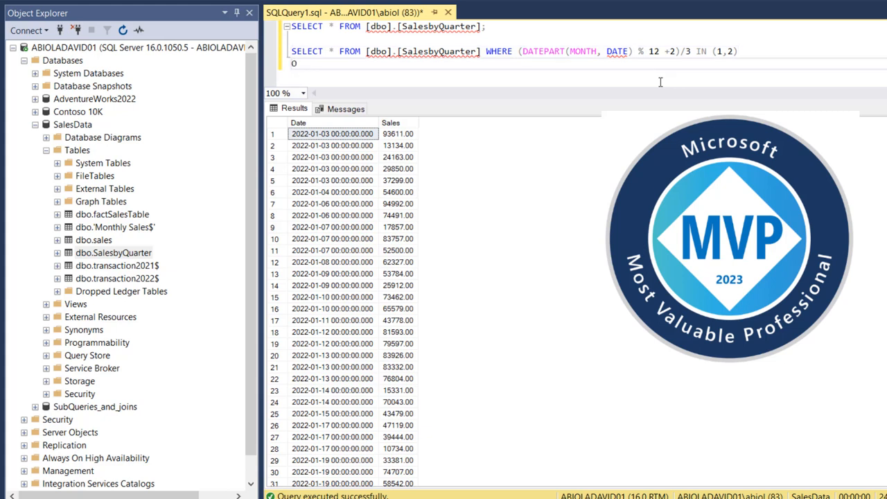
- Add ORDER BY DATE to the end of the query and dismiss the IntelliSense list
{"action": "type", "text": "RDER BY"}
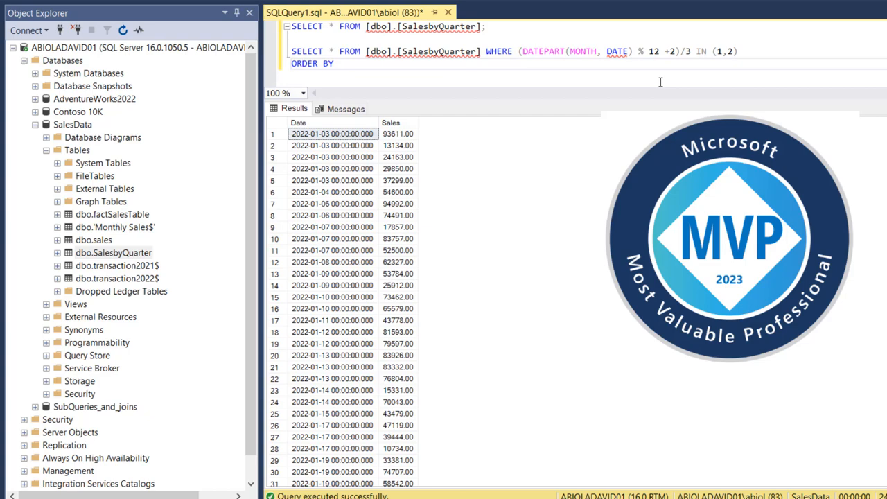
{"action": "type", "text": "DATE"}
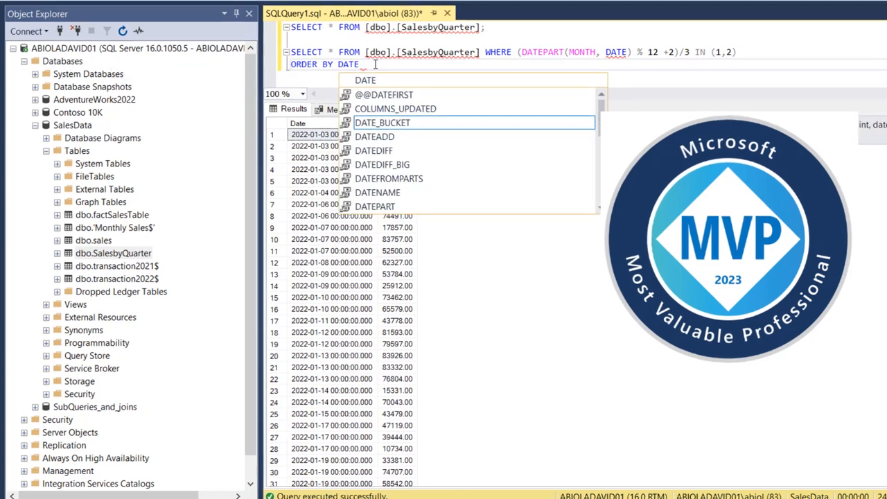
{"action": "left_click", "coordinate": [192, 32]}
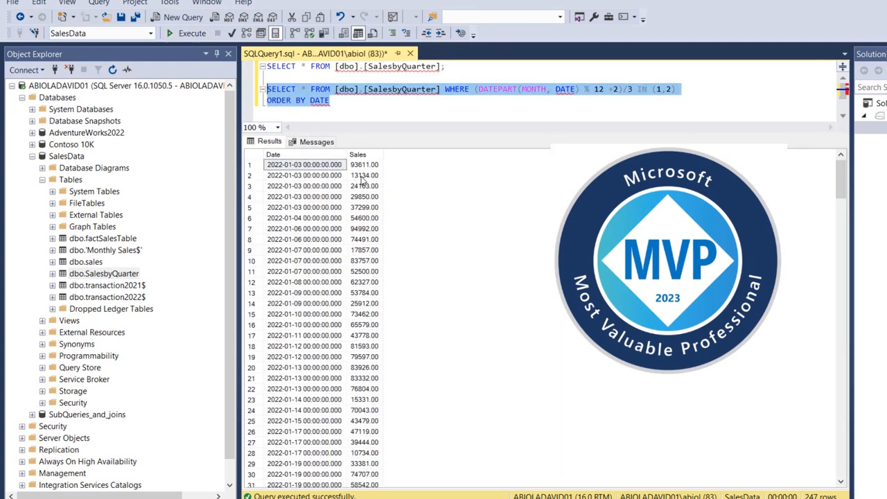
{"action": "mouse_move", "coordinate": [436, 170]}
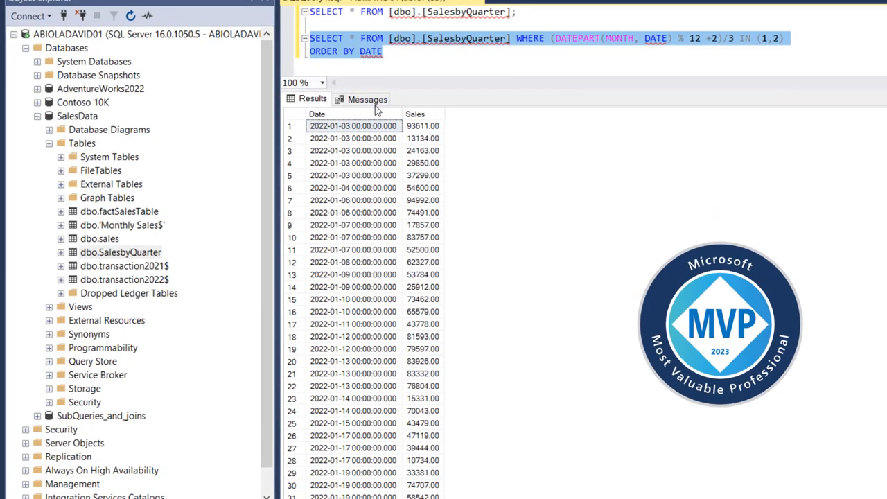
{"action": "mouse_move", "coordinate": [368, 99]}
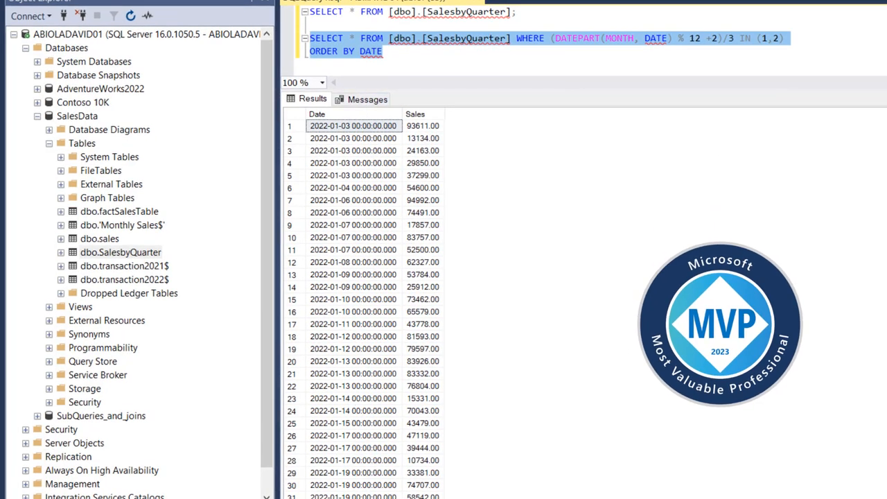
{"action": "scroll", "scroll_direction": "down", "scroll_amount": 3}
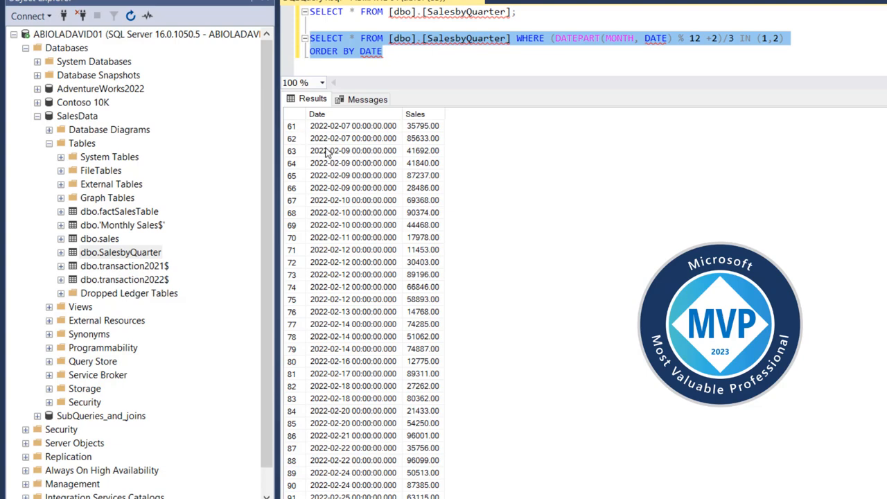
{"action": "mouse_move", "coordinate": [327, 151]}
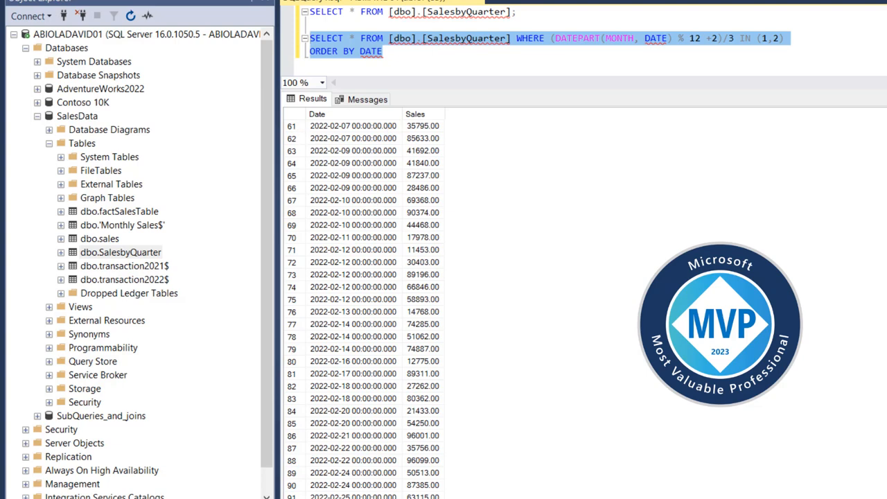
{"action": "scroll", "scroll_direction": "down", "scroll_amount": 3}
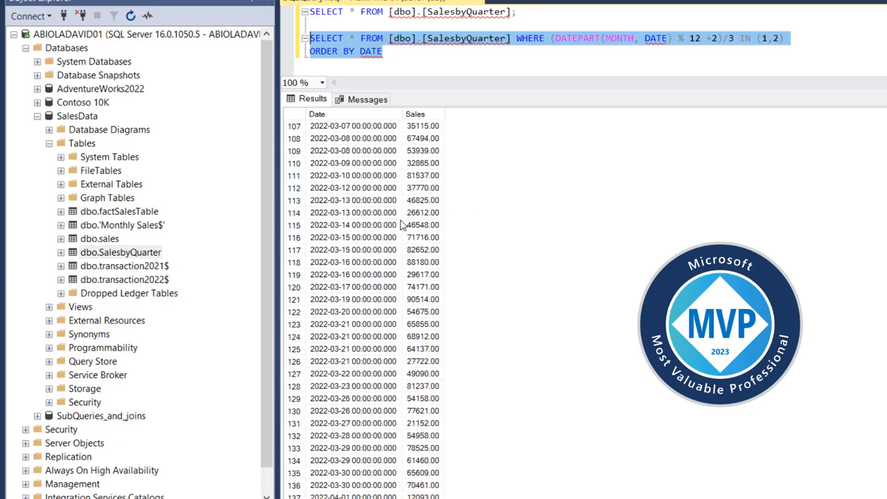
{"action": "mouse_move", "coordinate": [400, 225]}
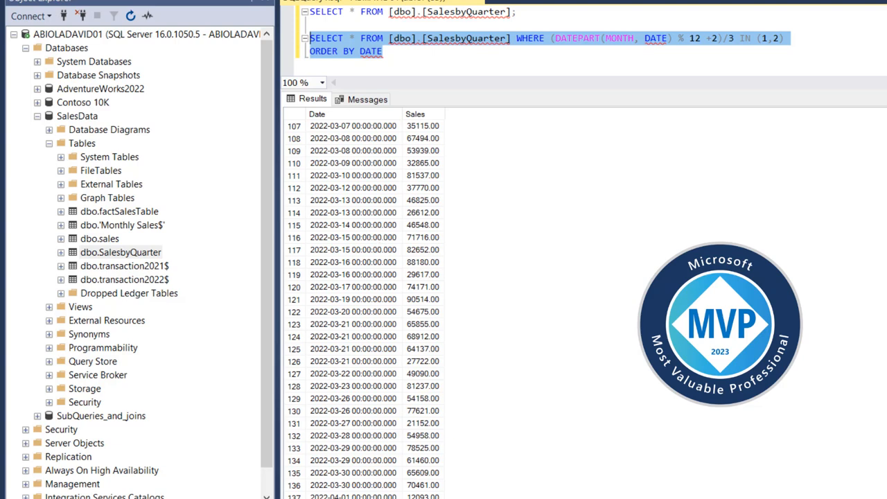
{"action": "scroll", "scroll_direction": "down", "scroll_amount": 3}
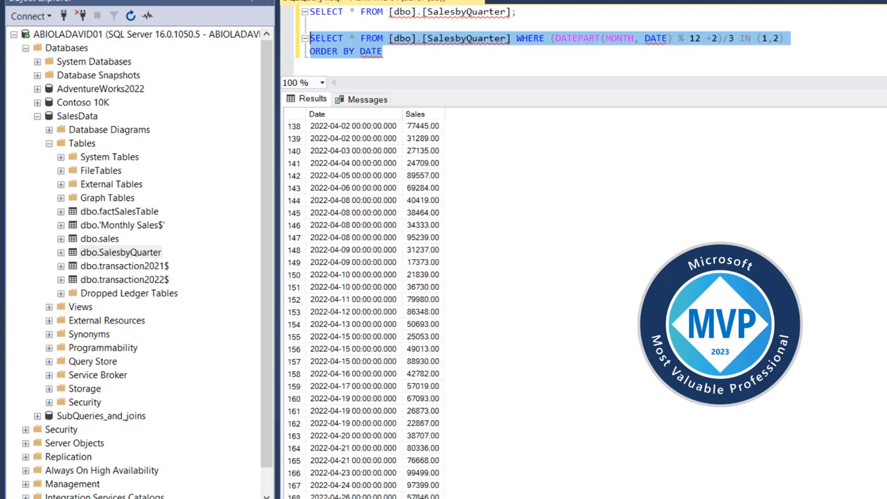
{"action": "scroll", "scroll_direction": "down", "scroll_amount": 3}
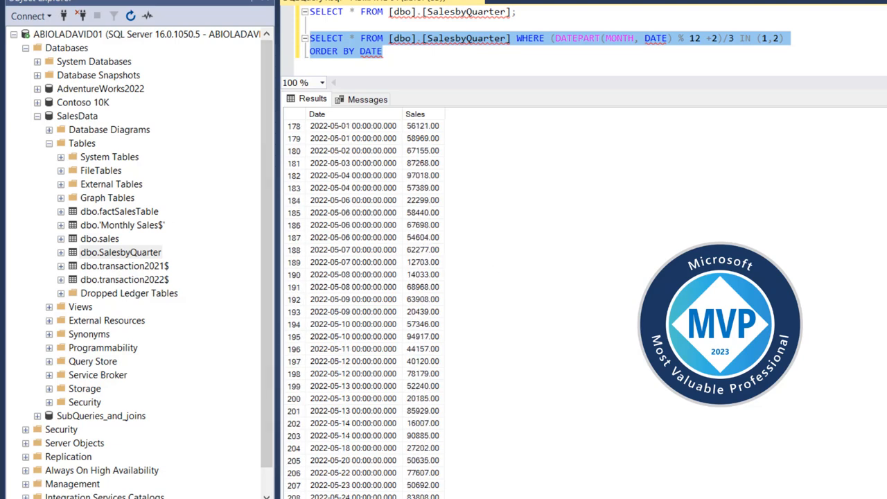
{"action": "scroll", "scroll_direction": "down", "scroll_amount": 3}
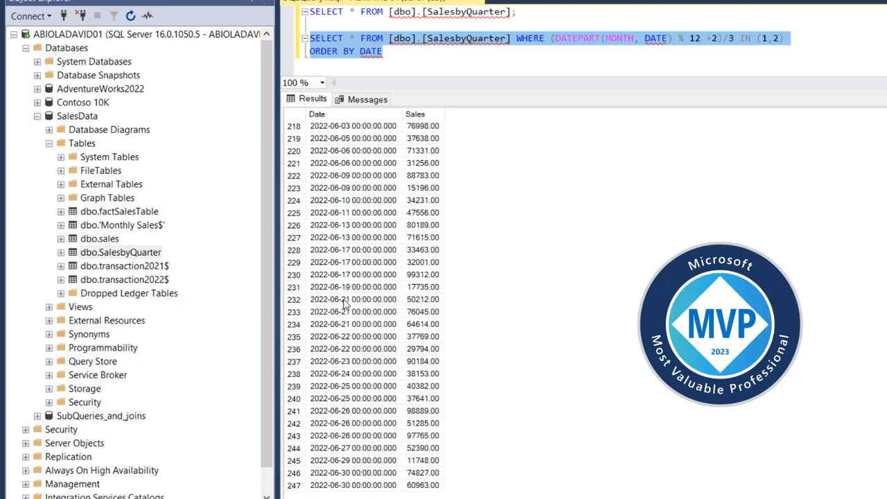